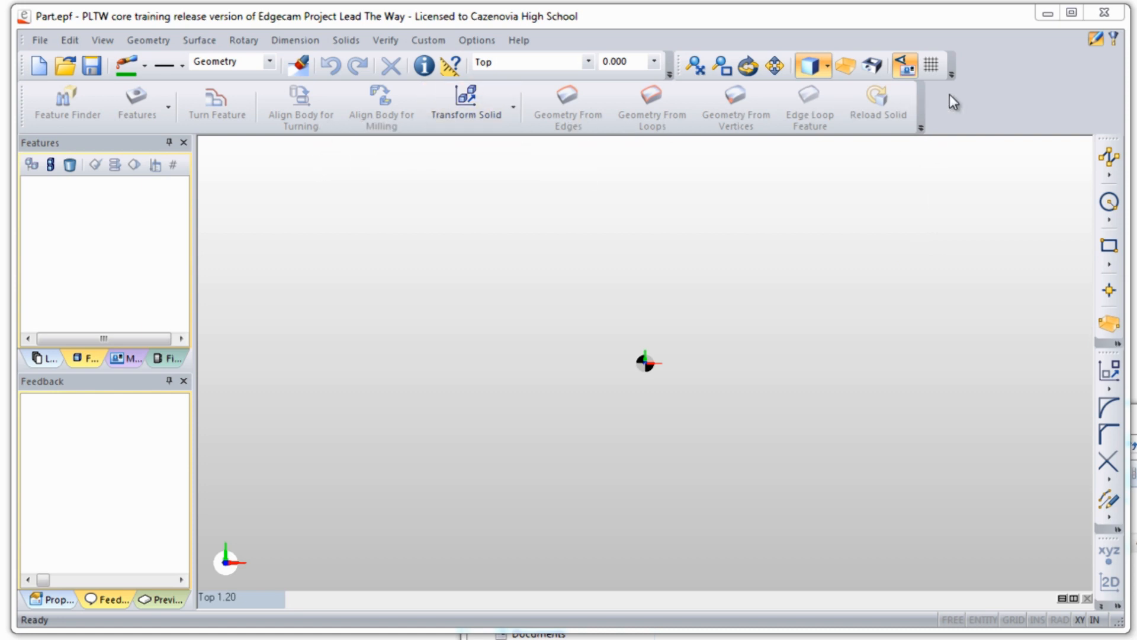
mouse_move(1091, 186)
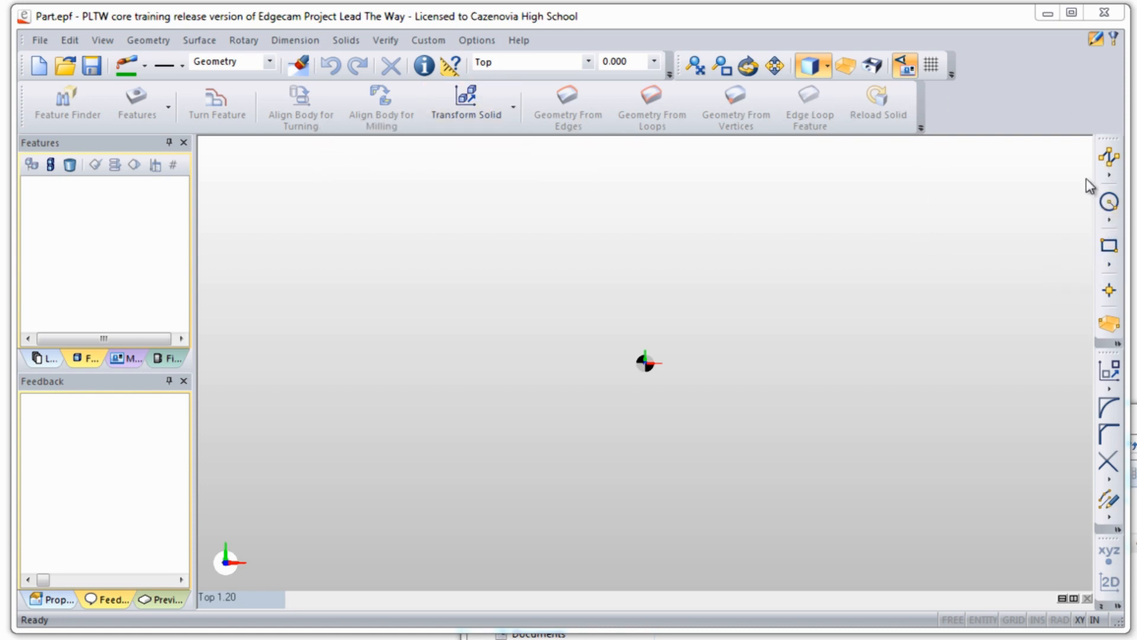
mouse_move(872, 274)
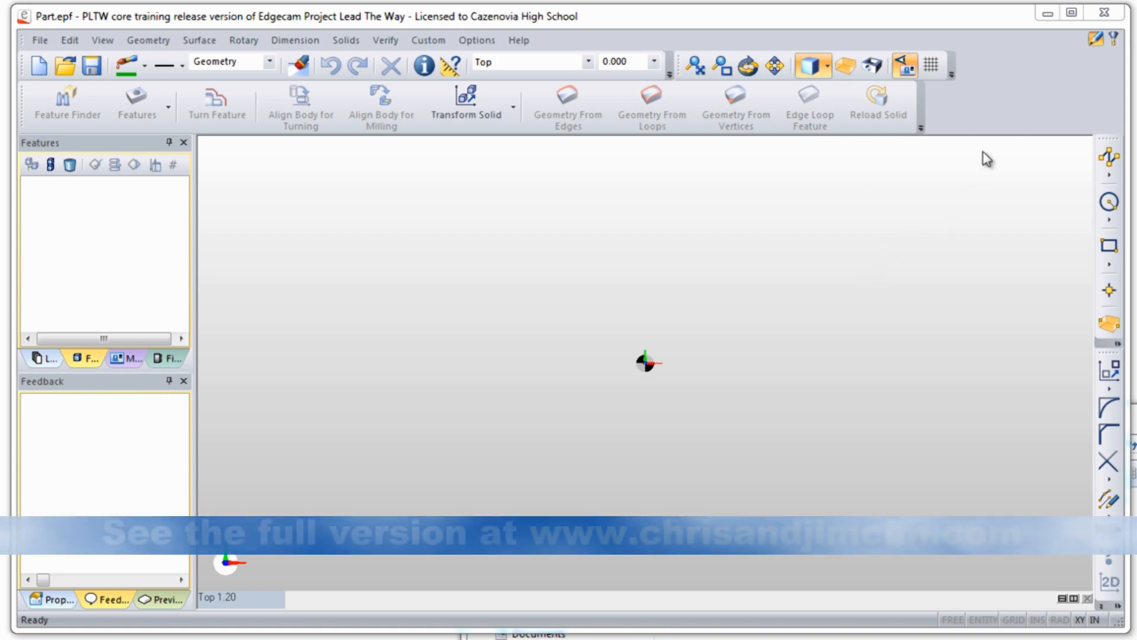
mouse_move(987, 170)
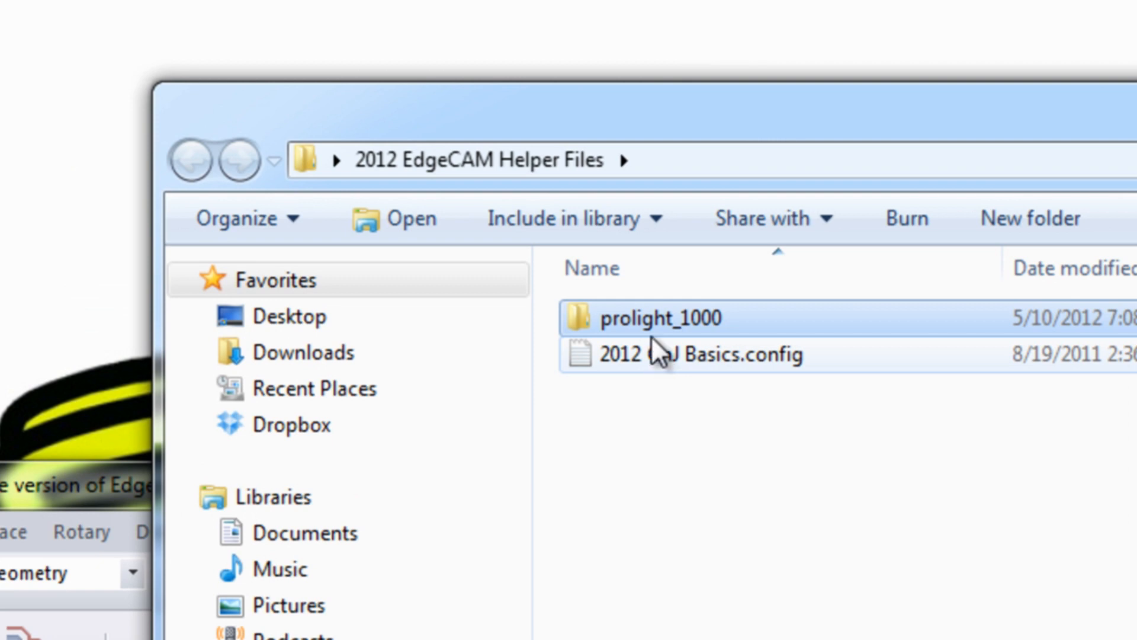
Open the prolight_1000 folder and bring up the context menu for its five post files.
double_click(656, 317)
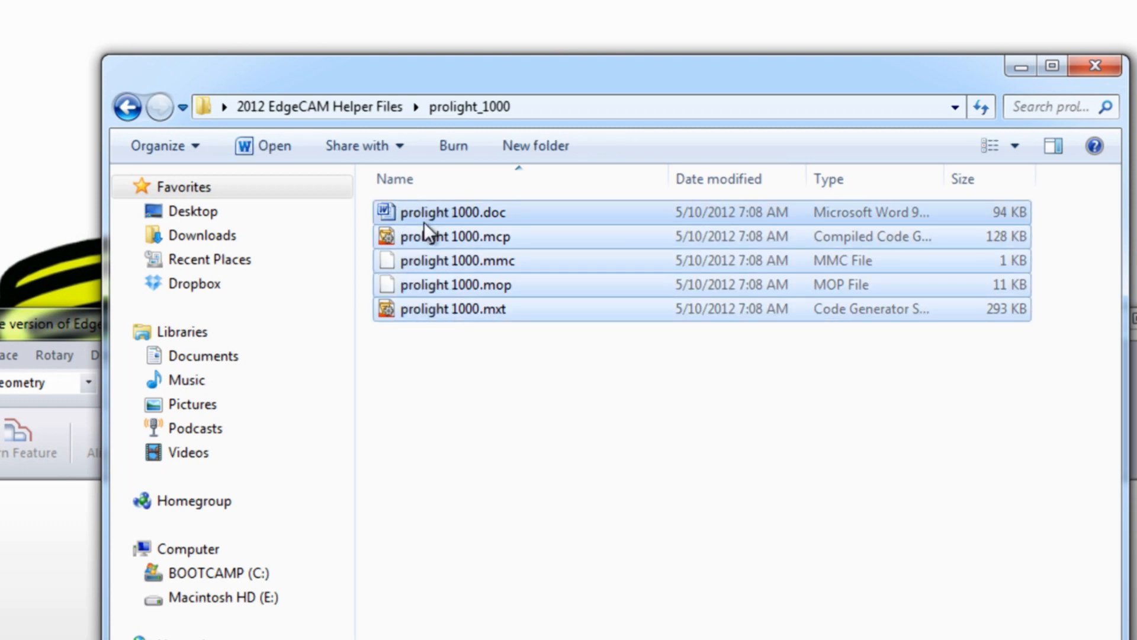
right_click(452, 212)
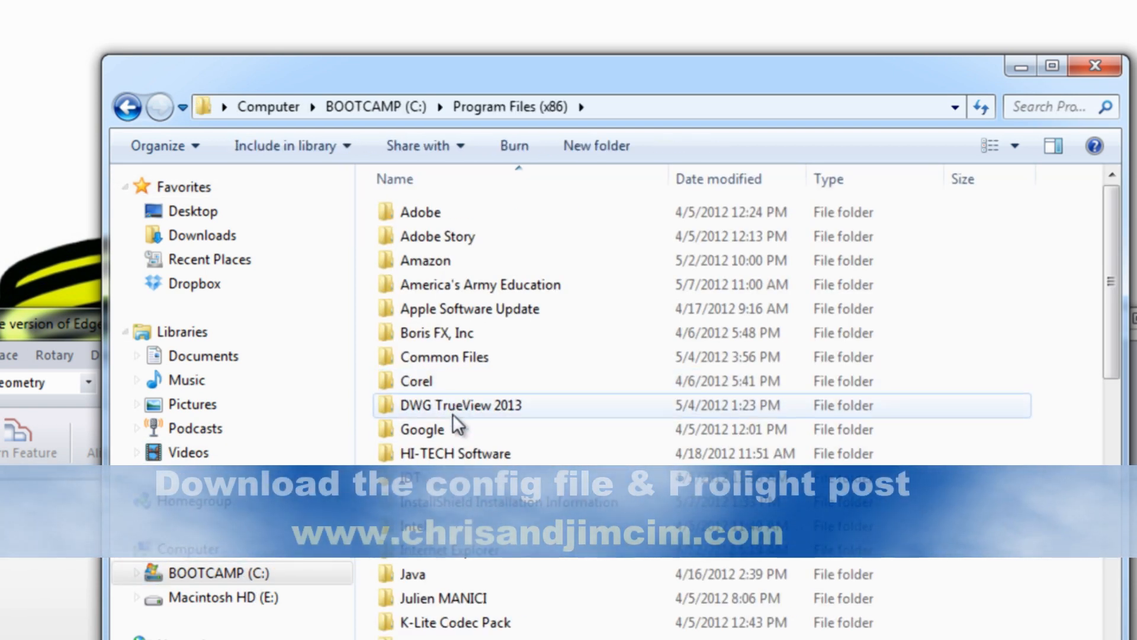
Scroll the Program Files (x86) listing down to Microsoft SQL Server through Reference Assemblies.
scroll(down, 3)
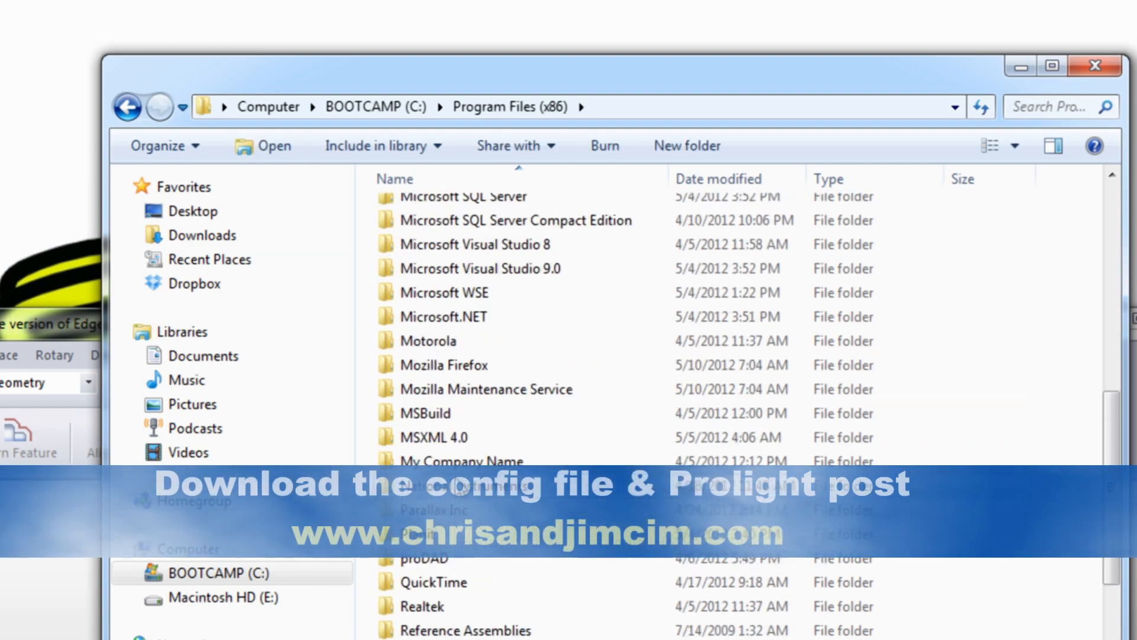